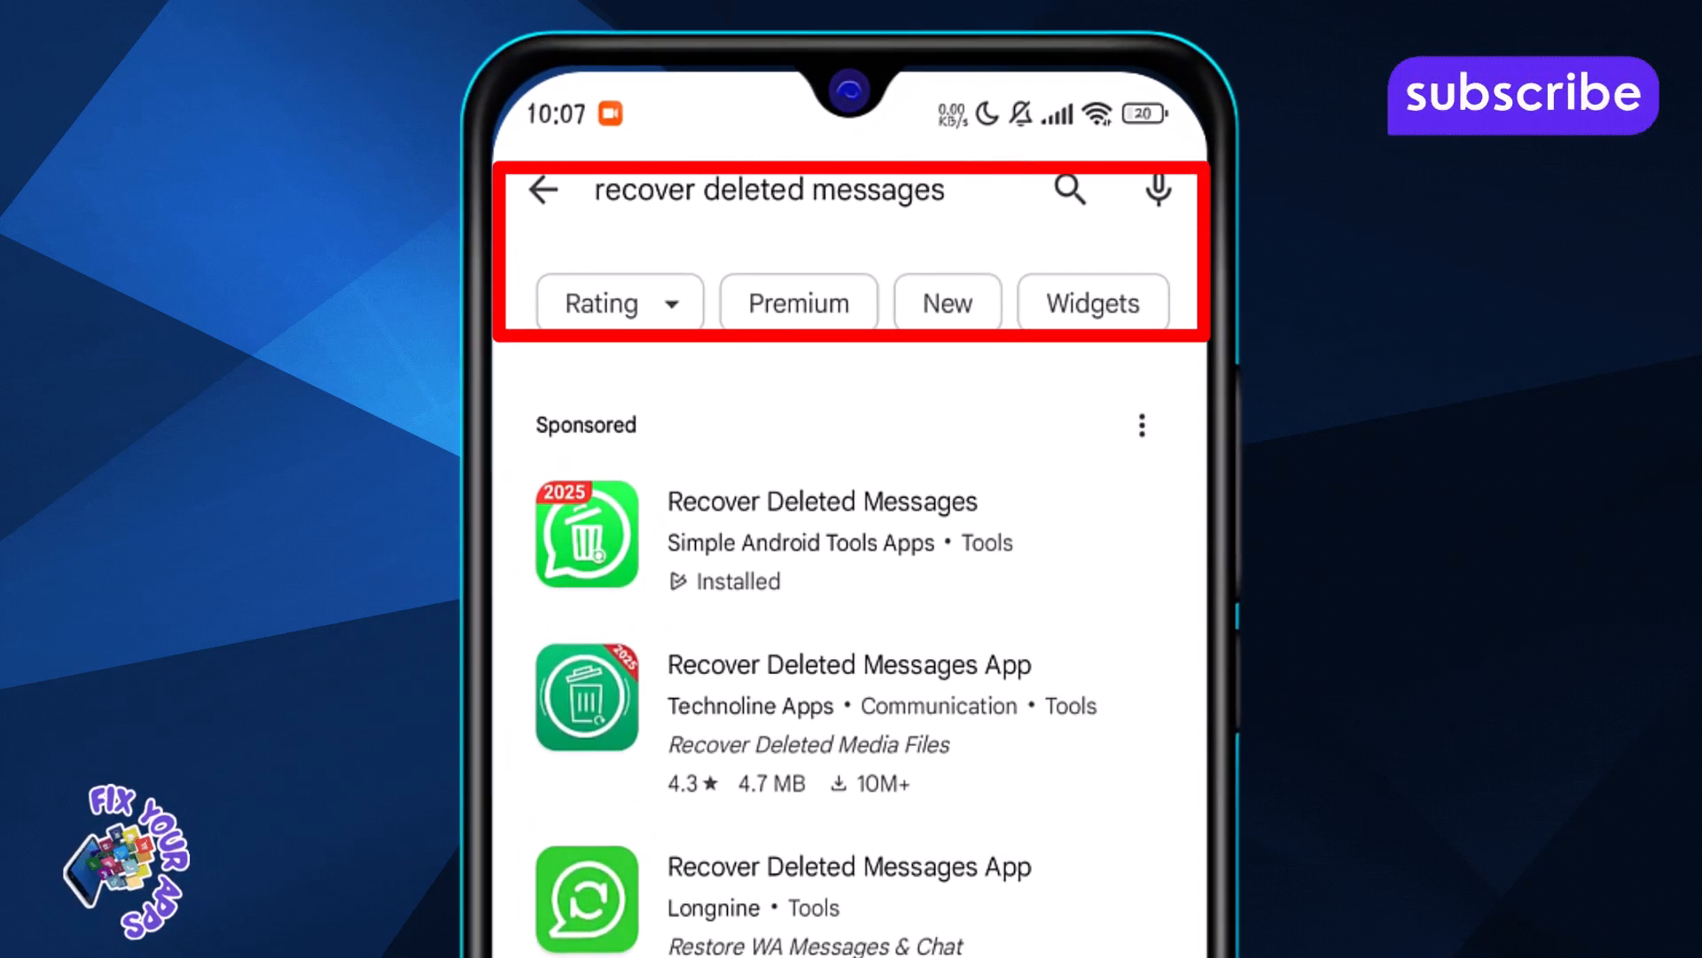
# Launch the installed Recover Deleted Messages app by Simple Android Tools Apps from the results.
pyautogui.scroll(-3)
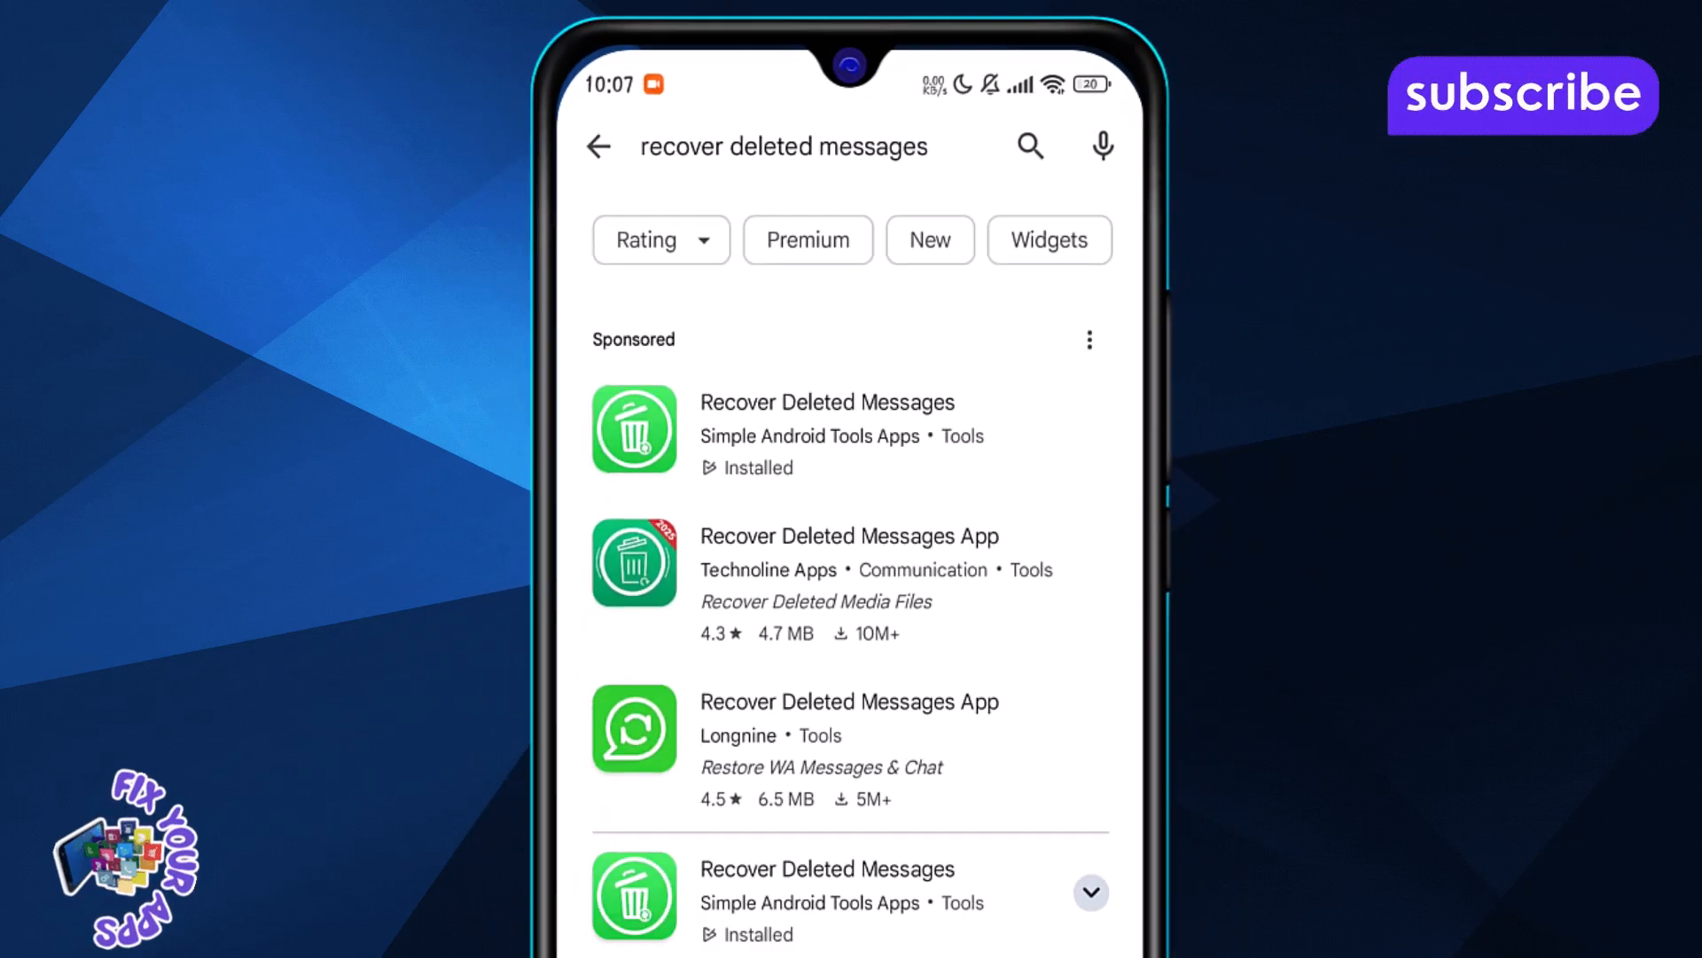
pyautogui.click(827, 429)
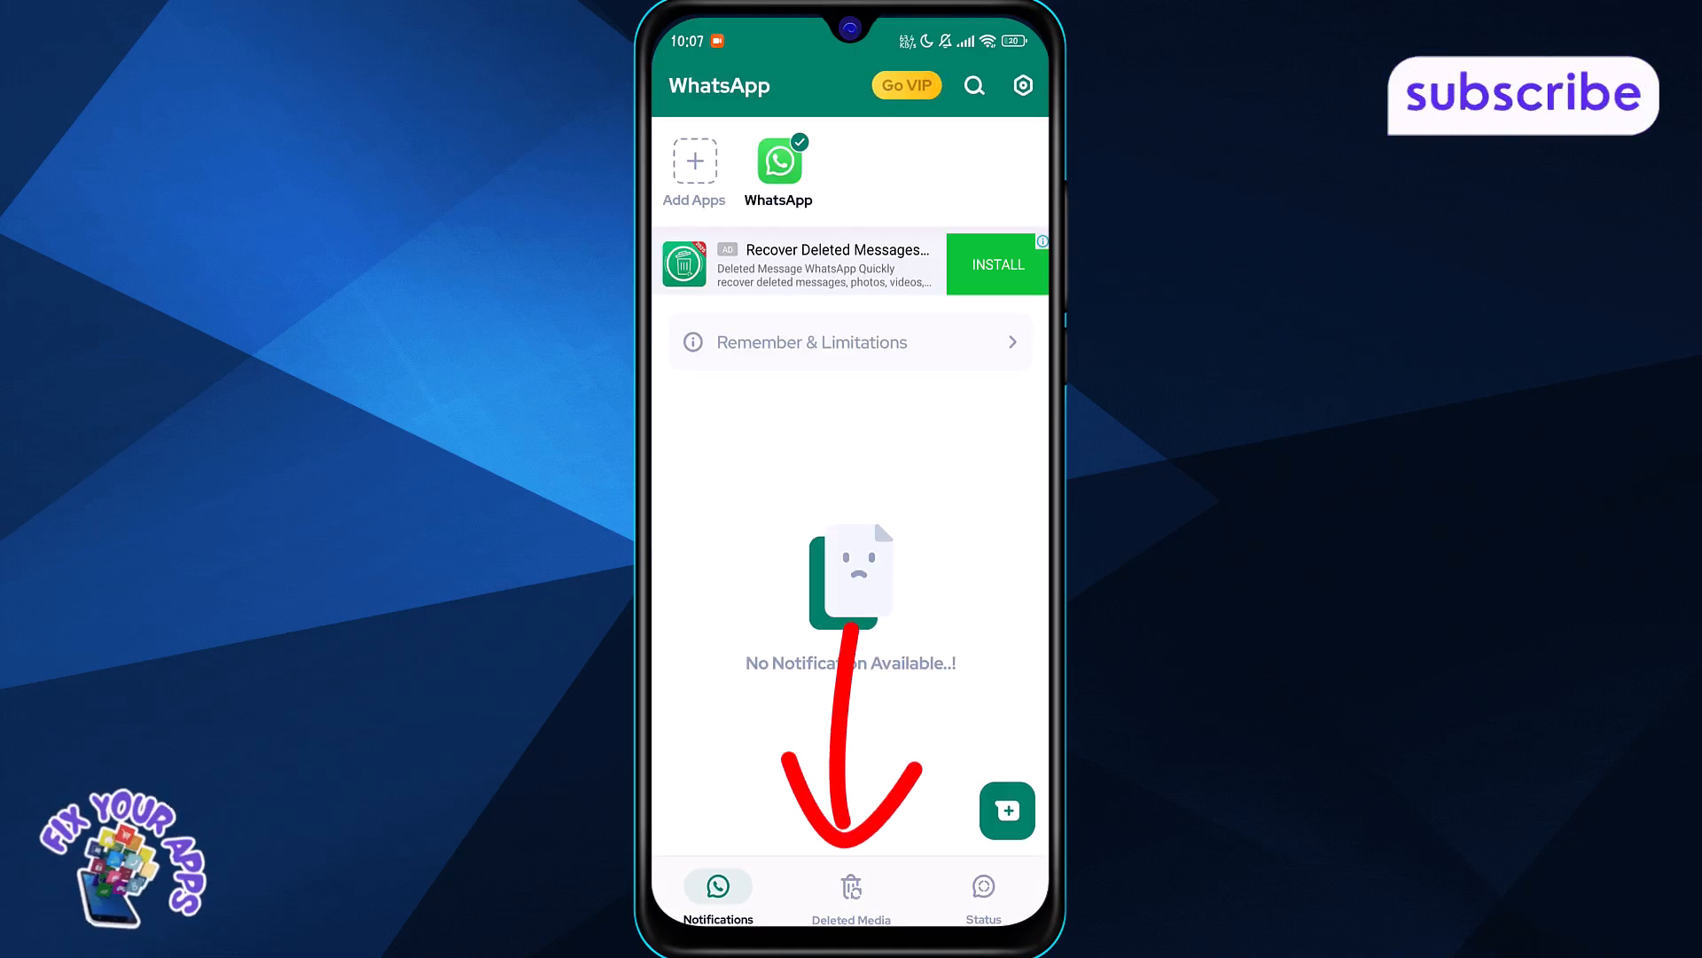
# Switch from the empty notifications view to the Deleted Media list of recovered files.
pyautogui.click(851, 889)
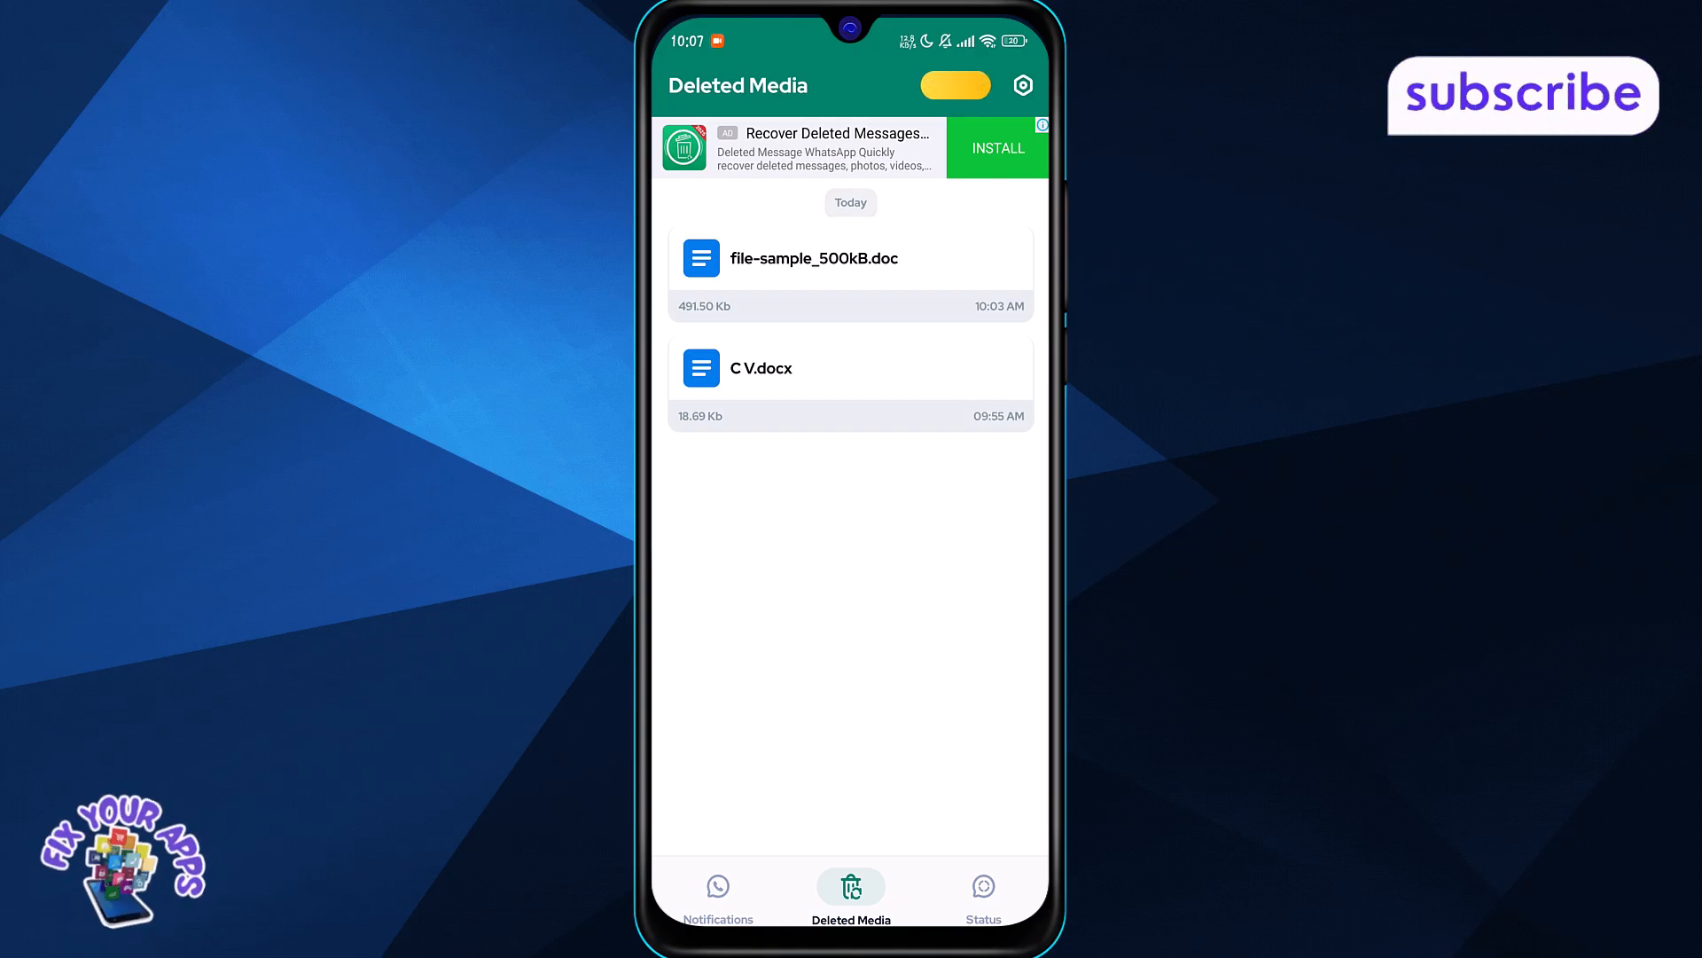
# Select the recovered WhatsApp document file-sample_500kB.doc from today's deleted media.
pyautogui.click(849, 257)
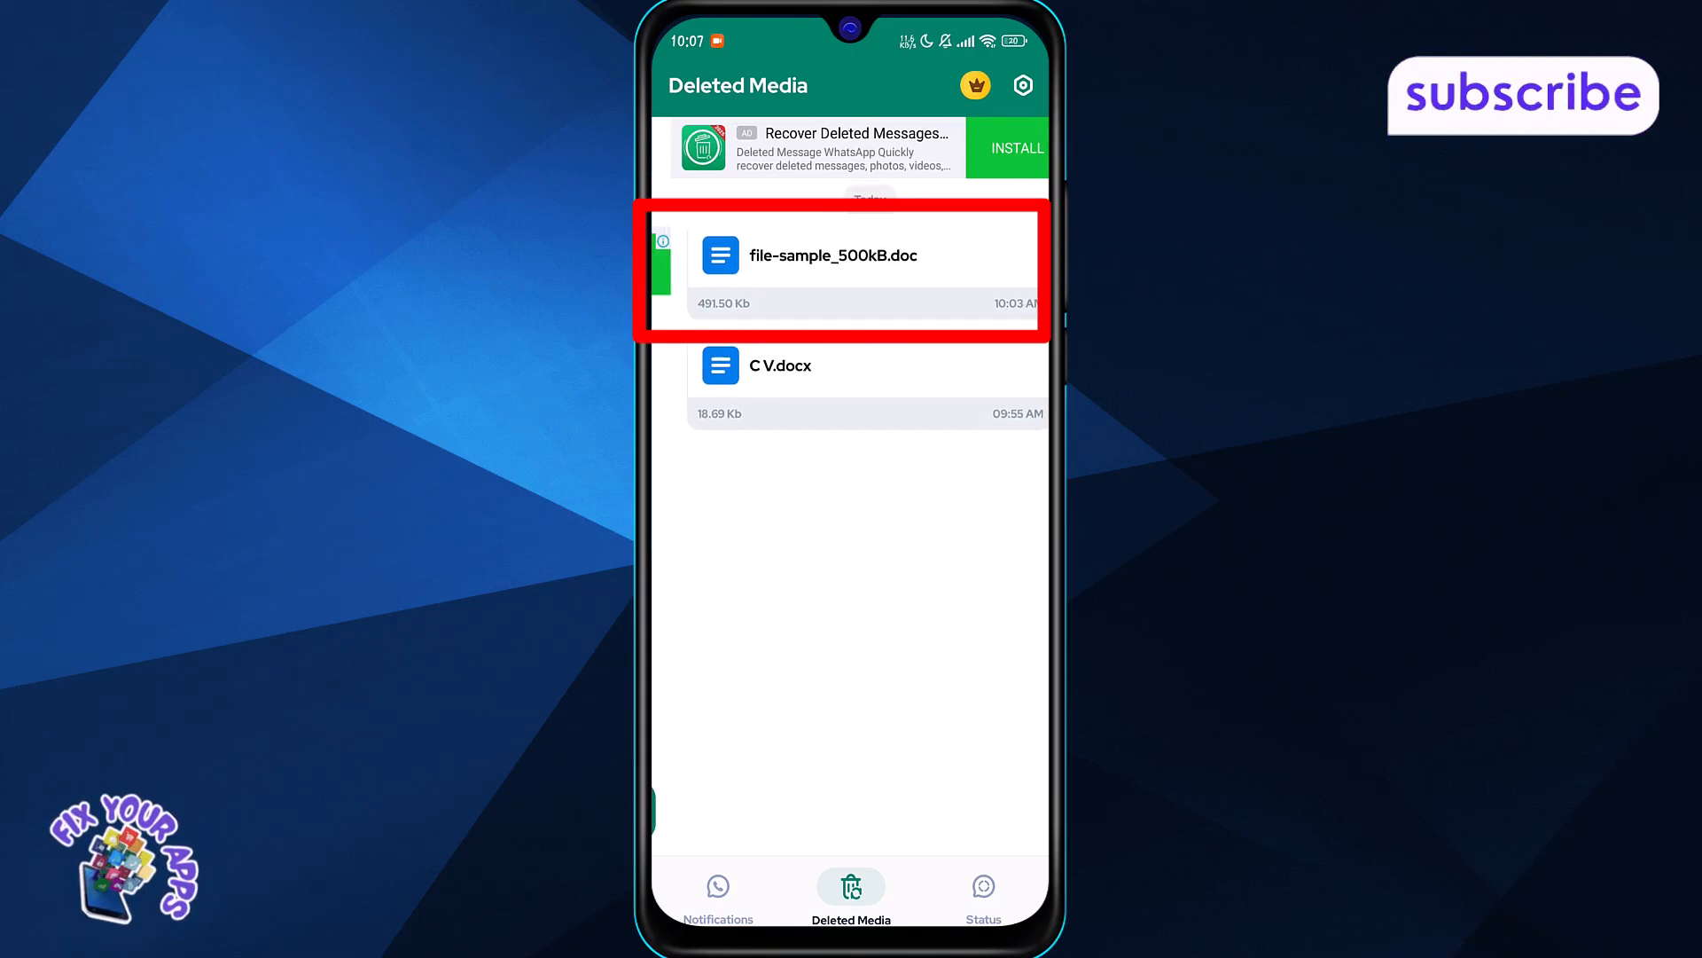